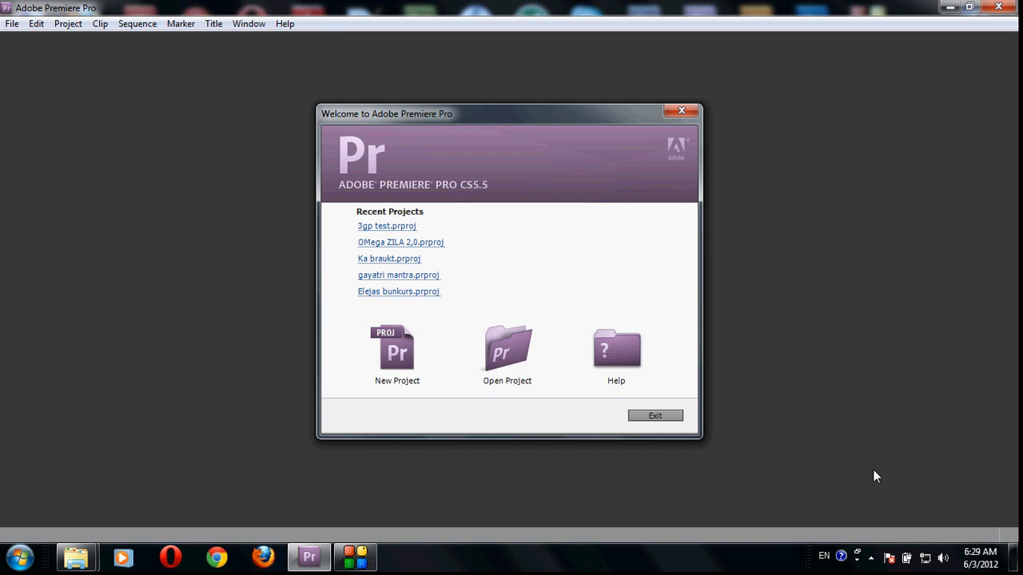
mouse_move(828, 384)
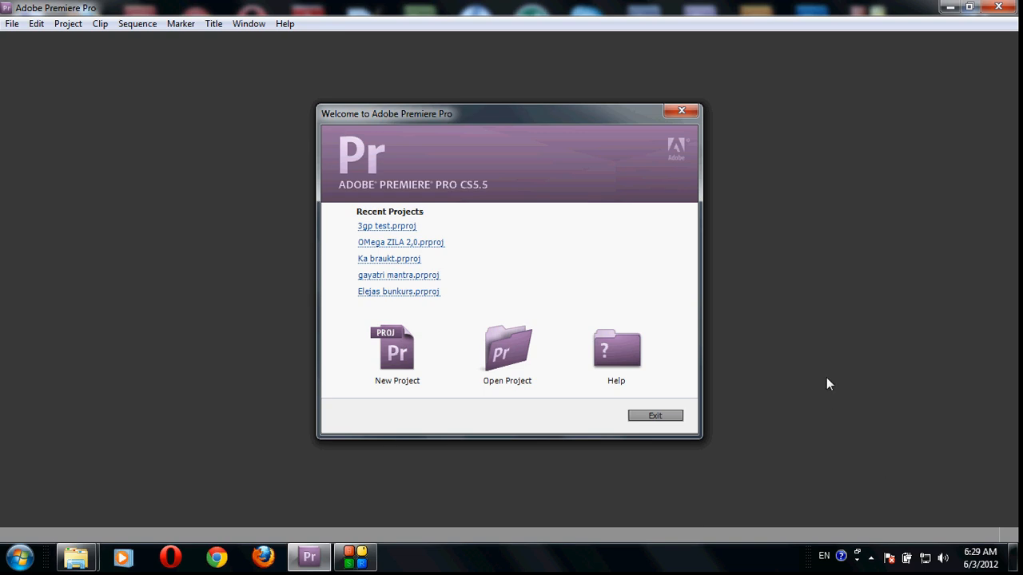
mouse_move(676, 266)
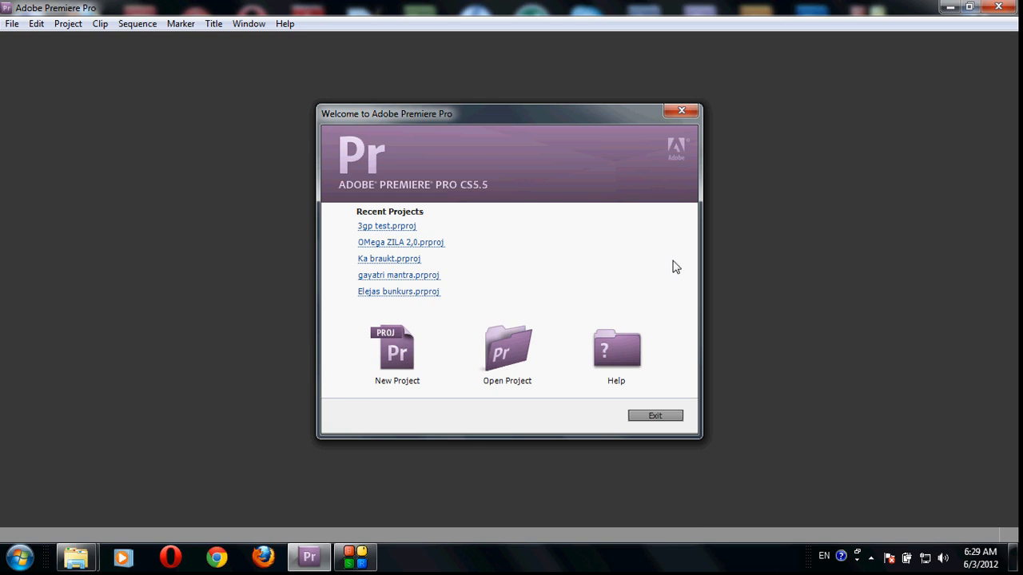
mouse_move(451, 201)
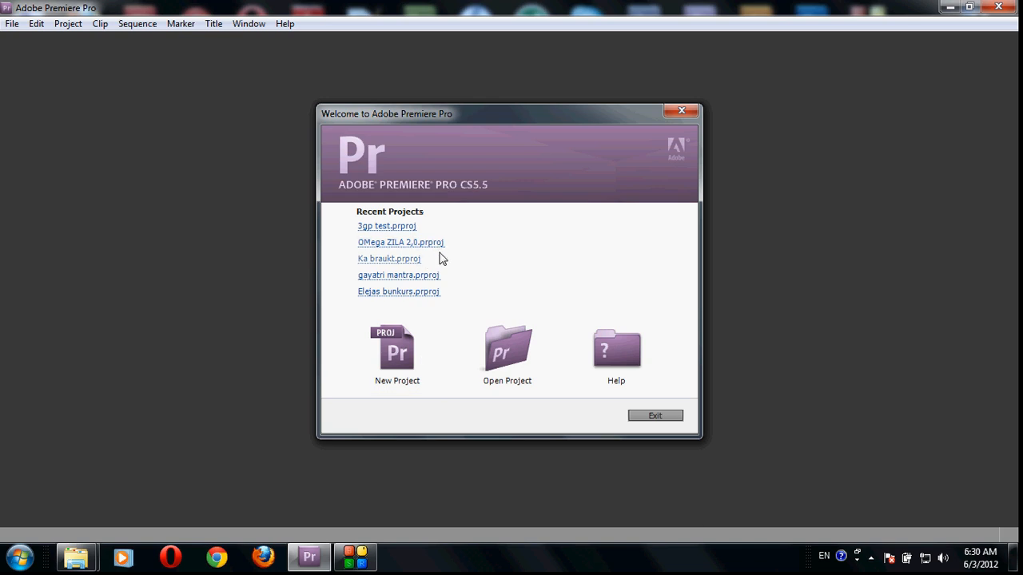
mouse_move(399, 243)
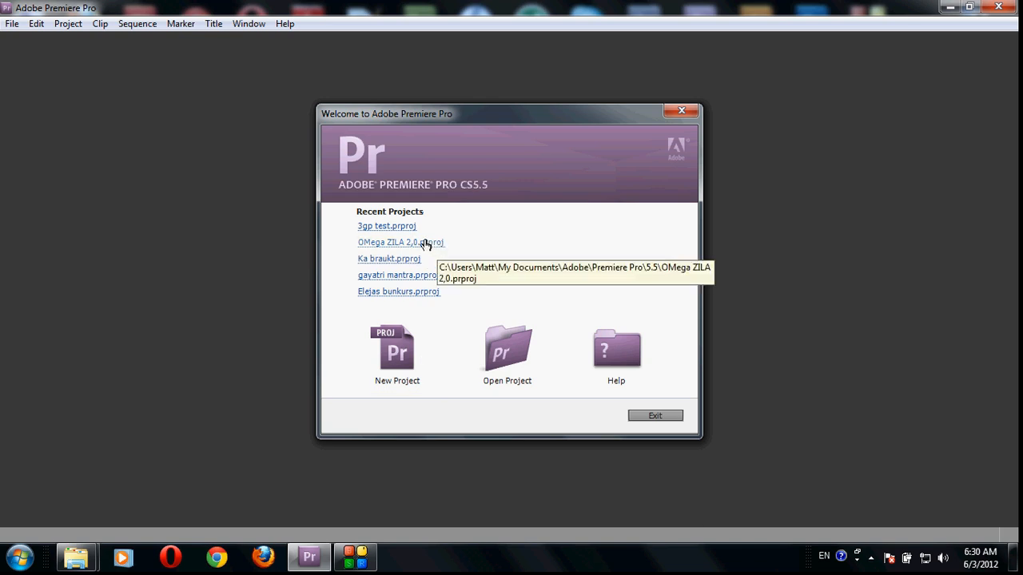
mouse_move(415, 243)
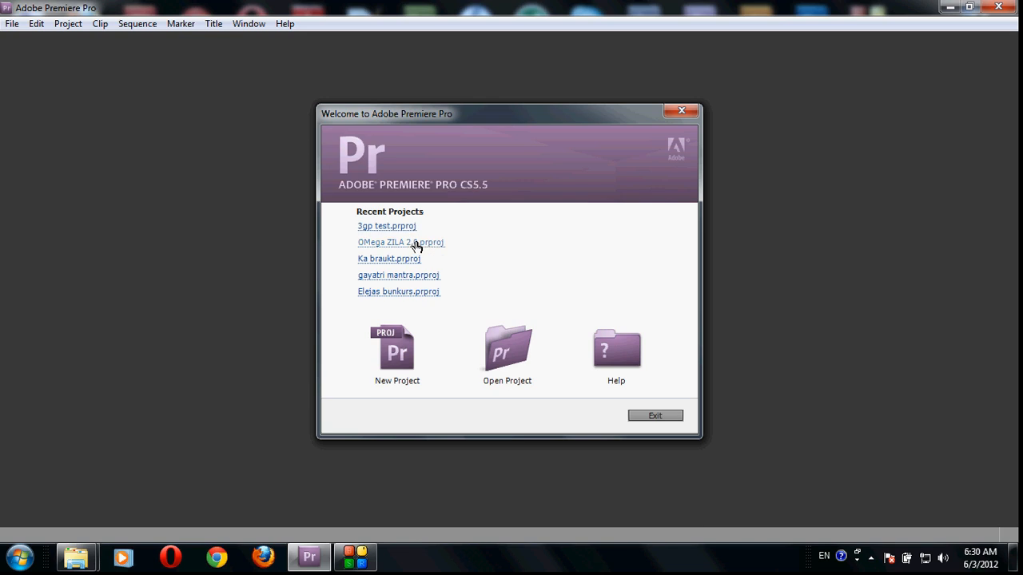
- Open the recent OMega ZILA 2,0.prproj project and leave all missing media offline
left_click(399, 243)
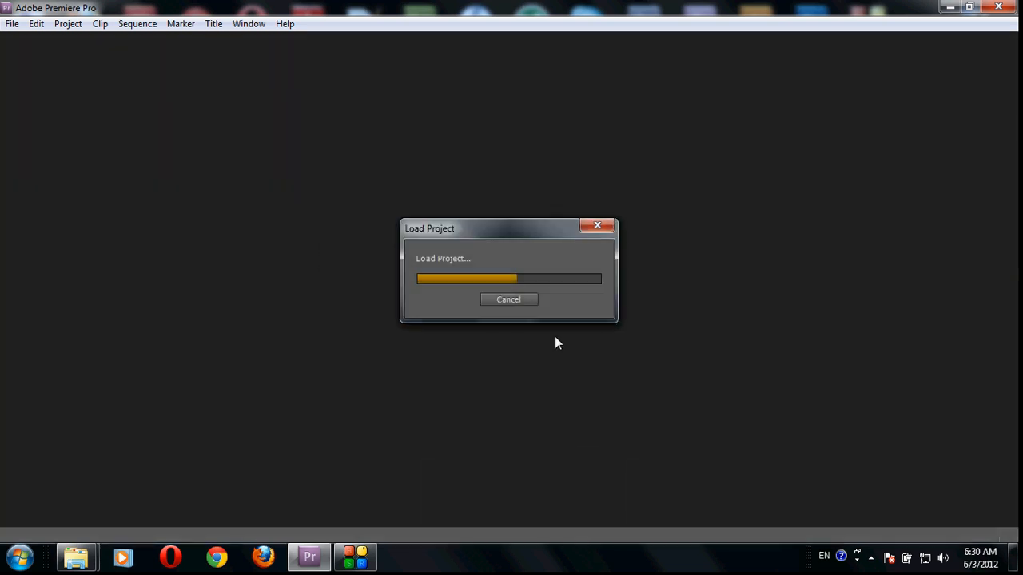
mouse_move(566, 341)
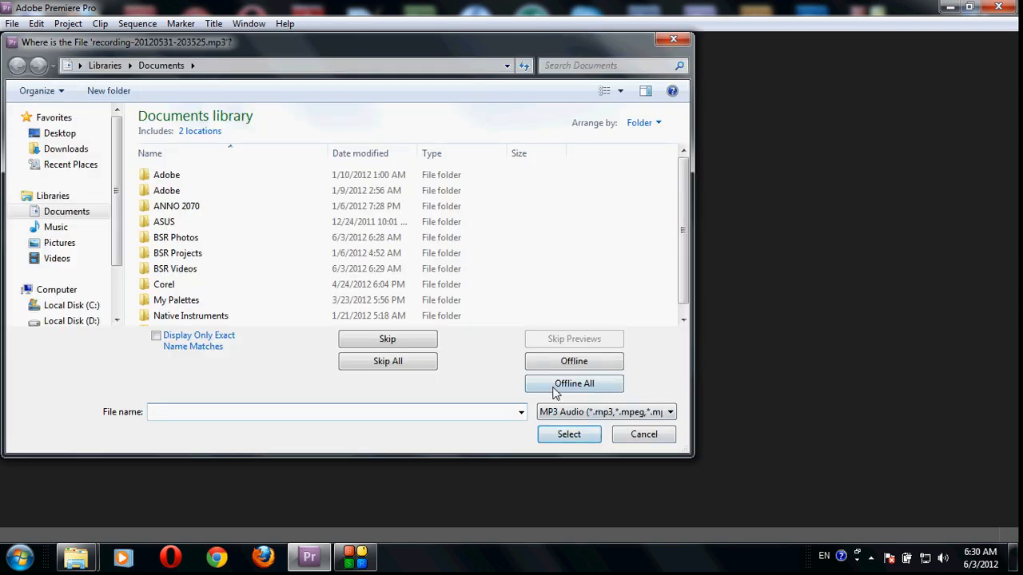
left_click(573, 384)
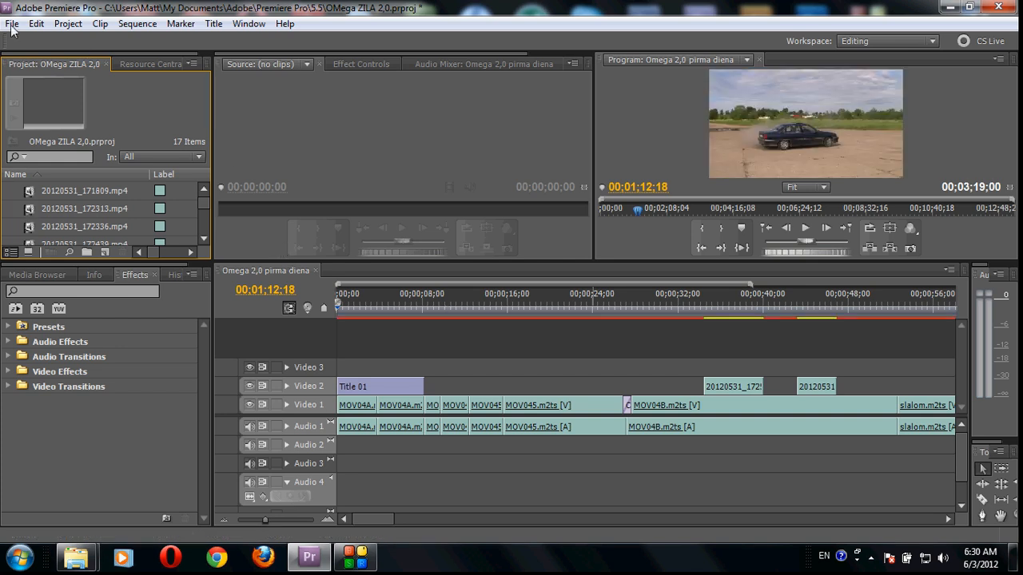
- Start Get Properties for a file and browse into JAUNIE VIDEO > Omegas mazgasana
left_click(13, 24)
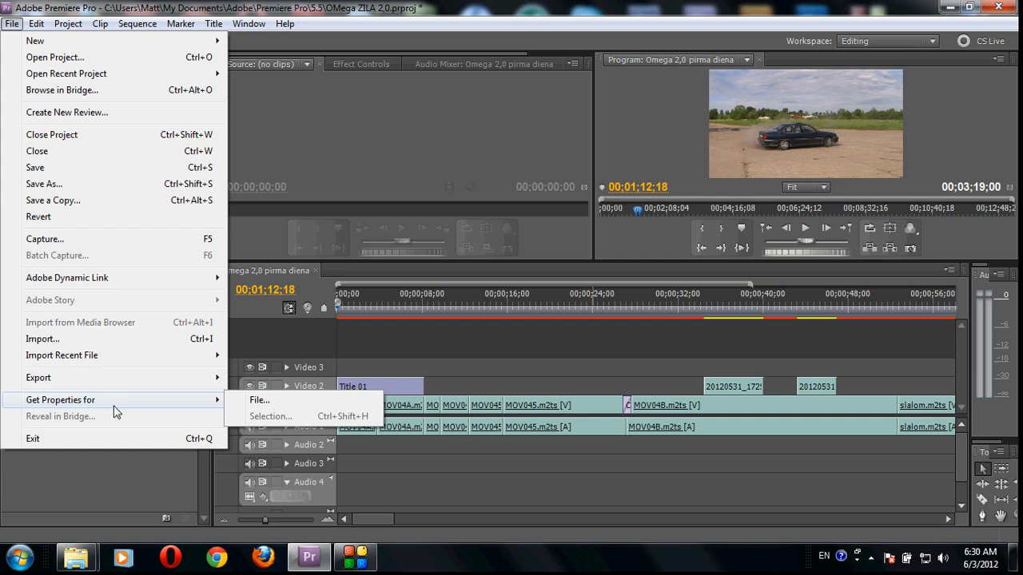
mouse_move(94, 406)
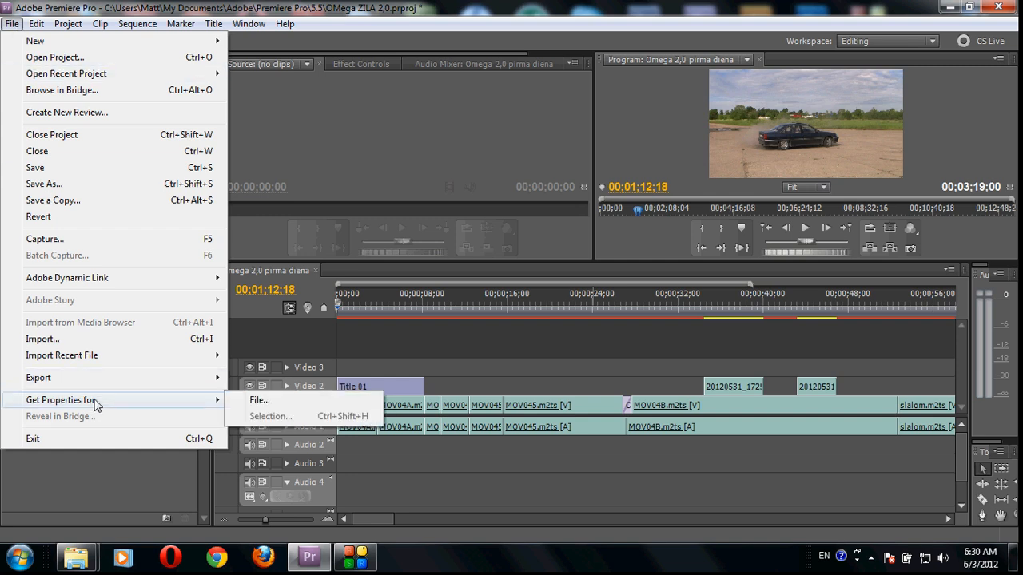
left_click(284, 409)
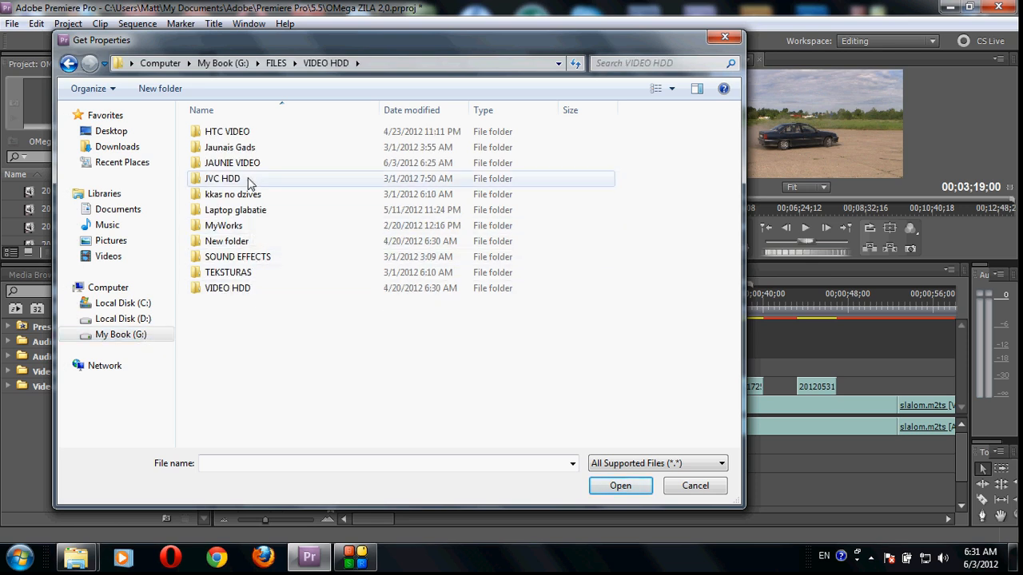
double_click(233, 163)
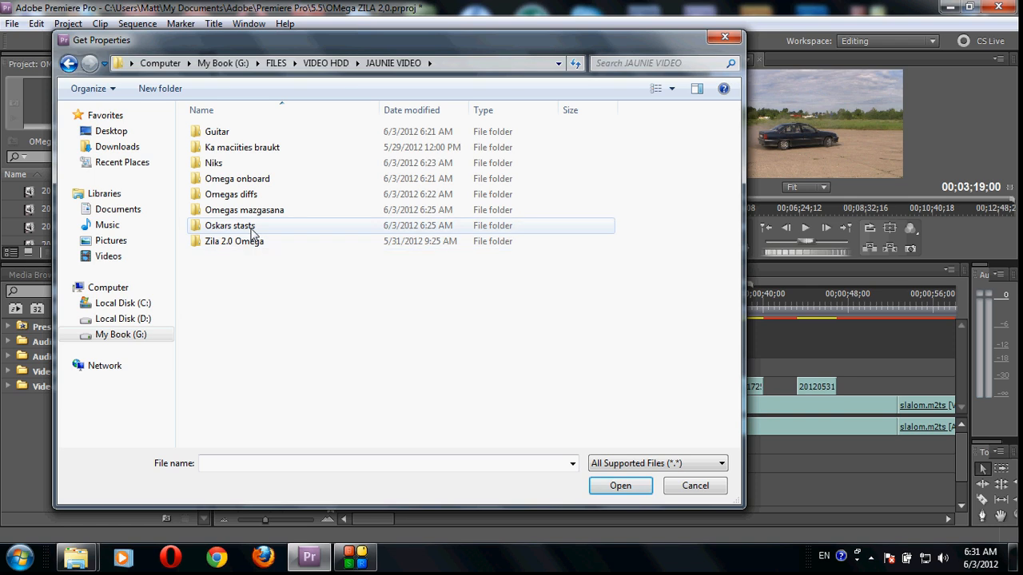
double_click(243, 209)
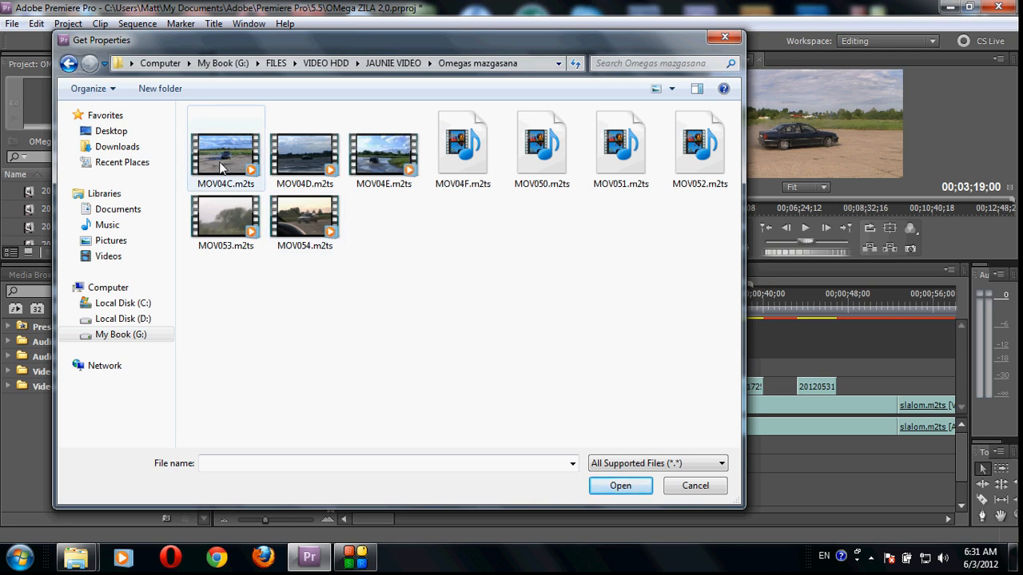
- Inspect MOV04C.m2ts properties, noting 1920x1080 at 25 fps, then close the window
left_click(225, 147)
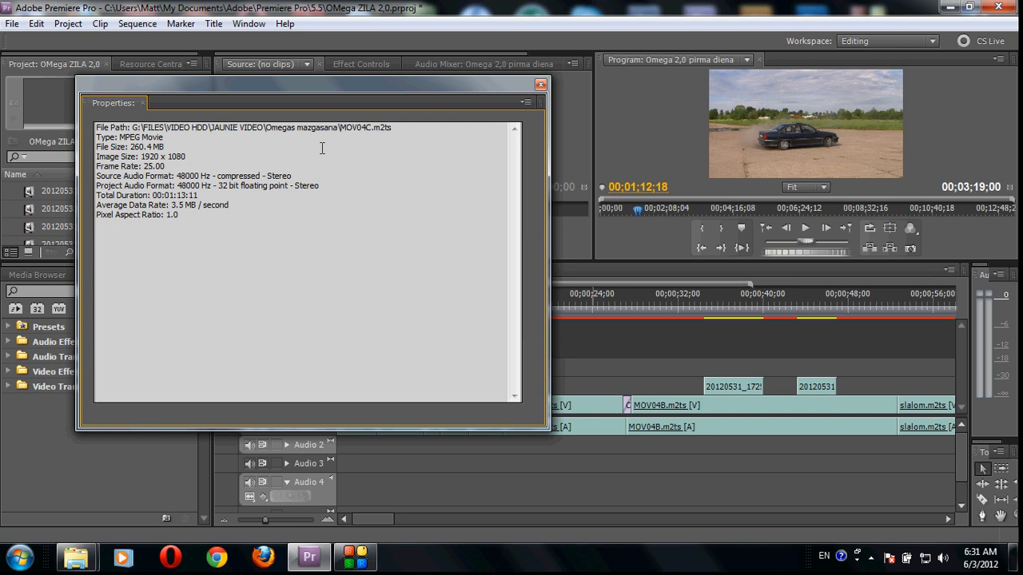
mouse_move(135, 167)
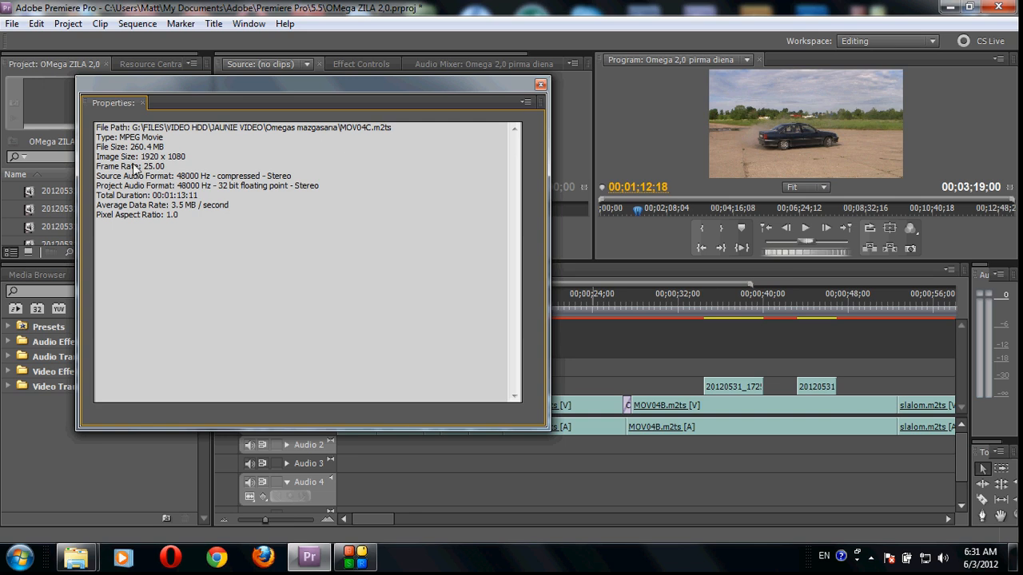
double_click(174, 157)
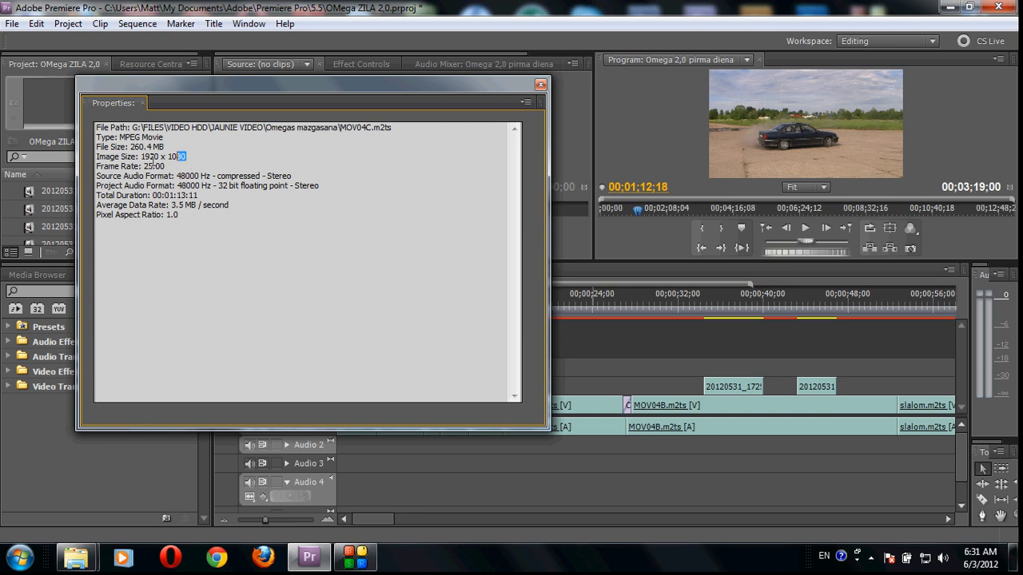
double_click(163, 157)
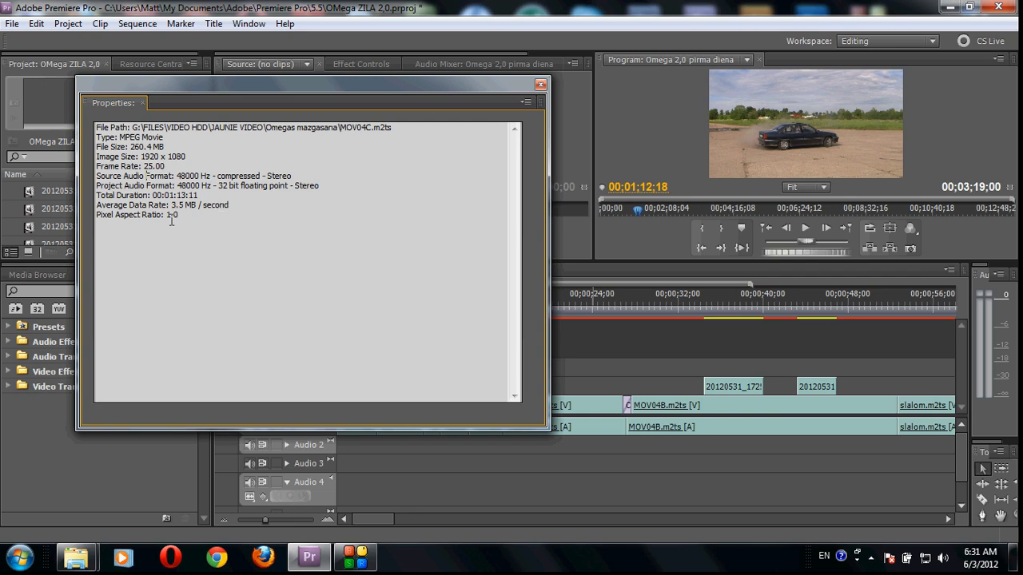
mouse_move(540, 86)
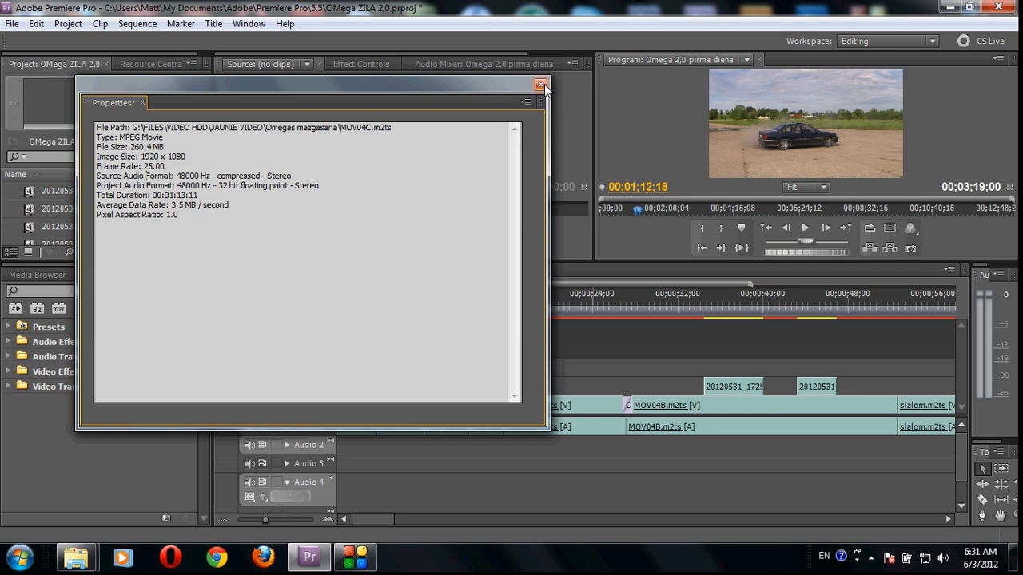
left_click(12, 24)
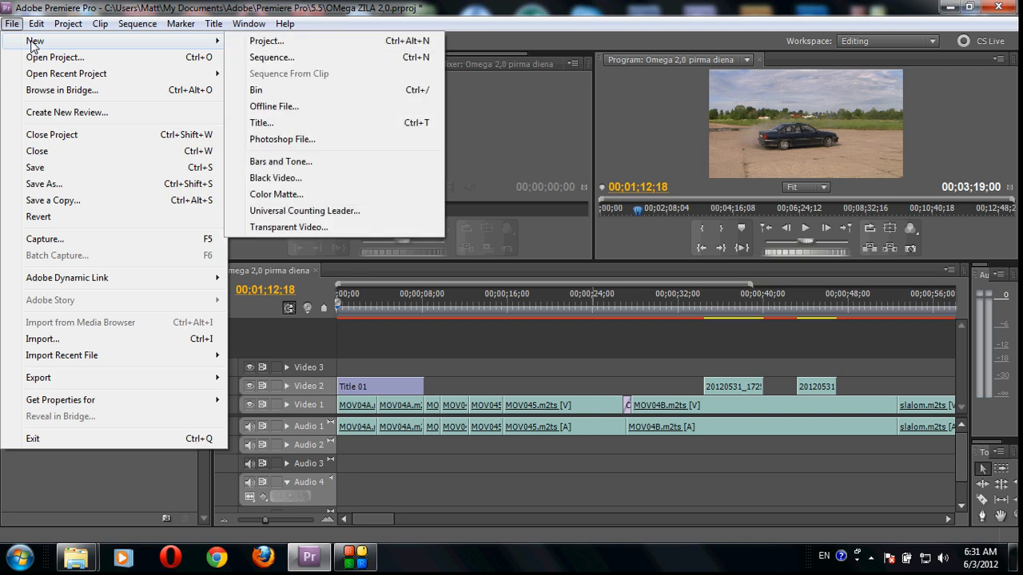
- Start a new project, discarding unsaved changes to the old one
left_click(52, 134)
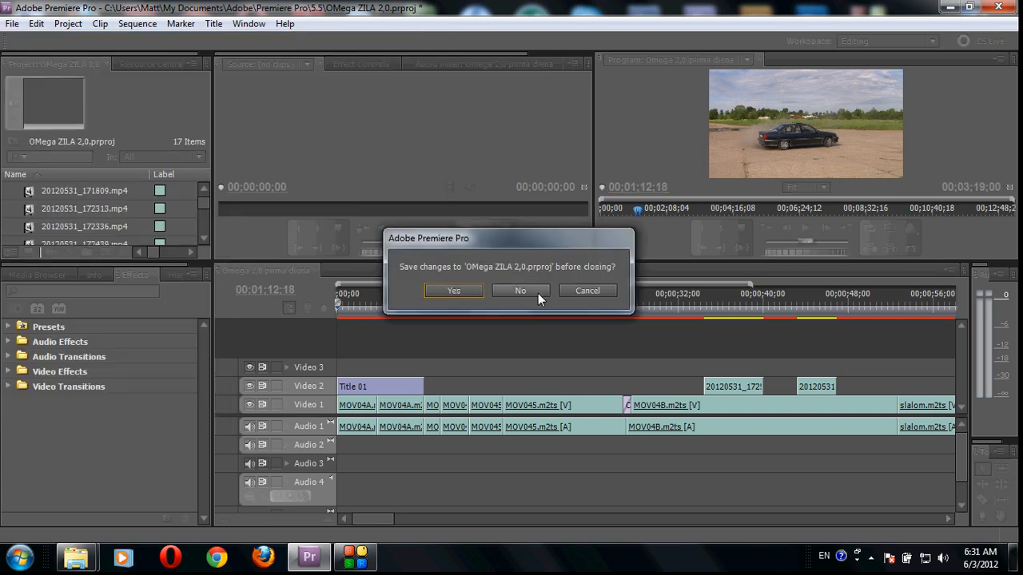
left_click(521, 291)
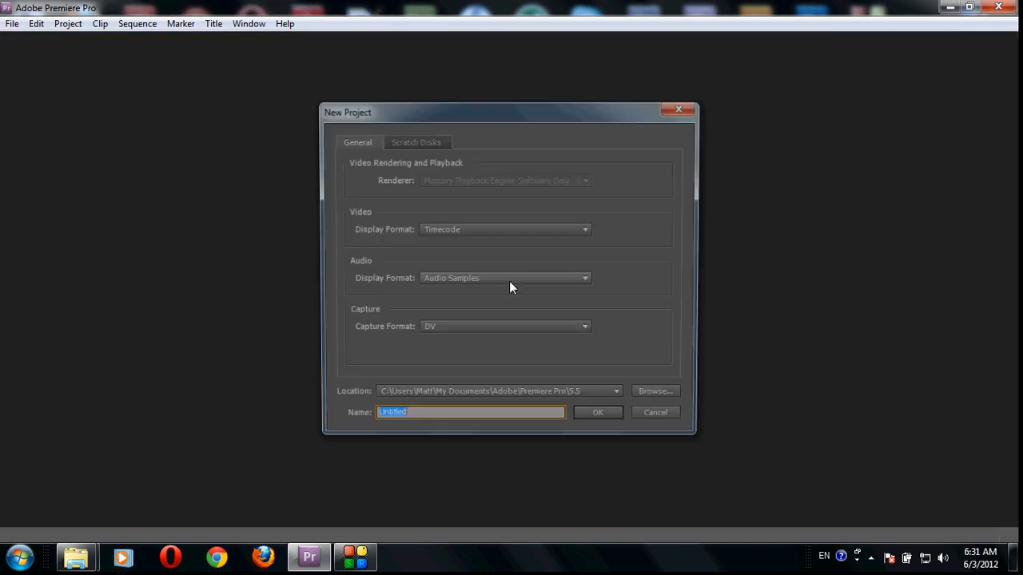
- Keep scratch disks at D:\PREMIERE PRO, name the project omega Washing and create it
left_click(415, 141)
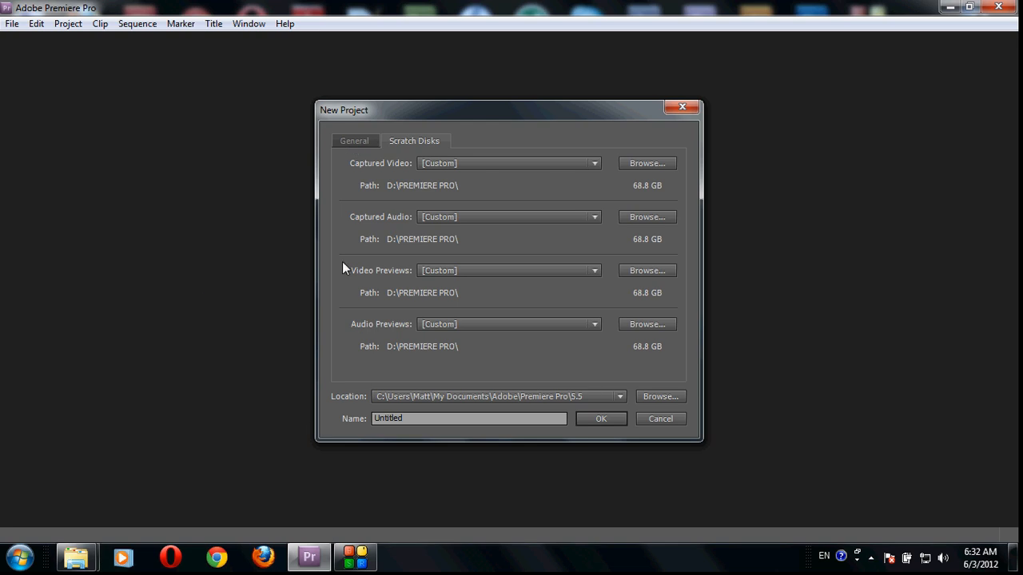
mouse_move(534, 160)
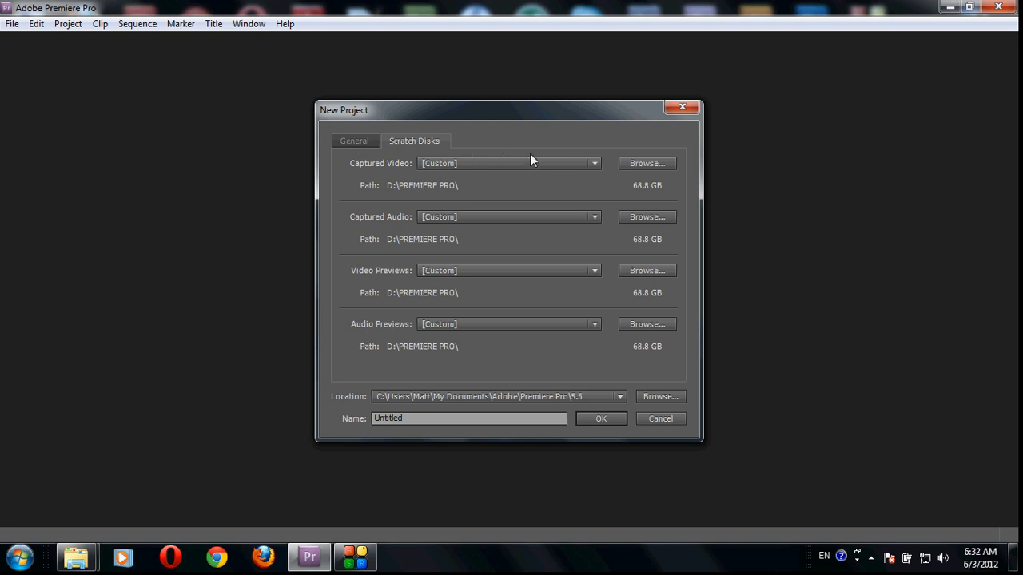
mouse_move(716, 262)
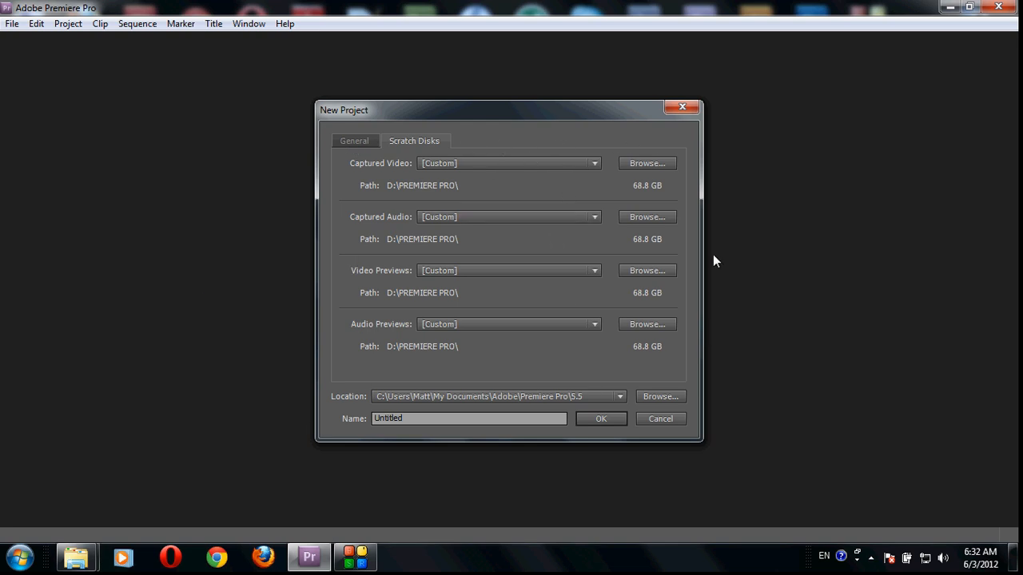
mouse_move(649, 243)
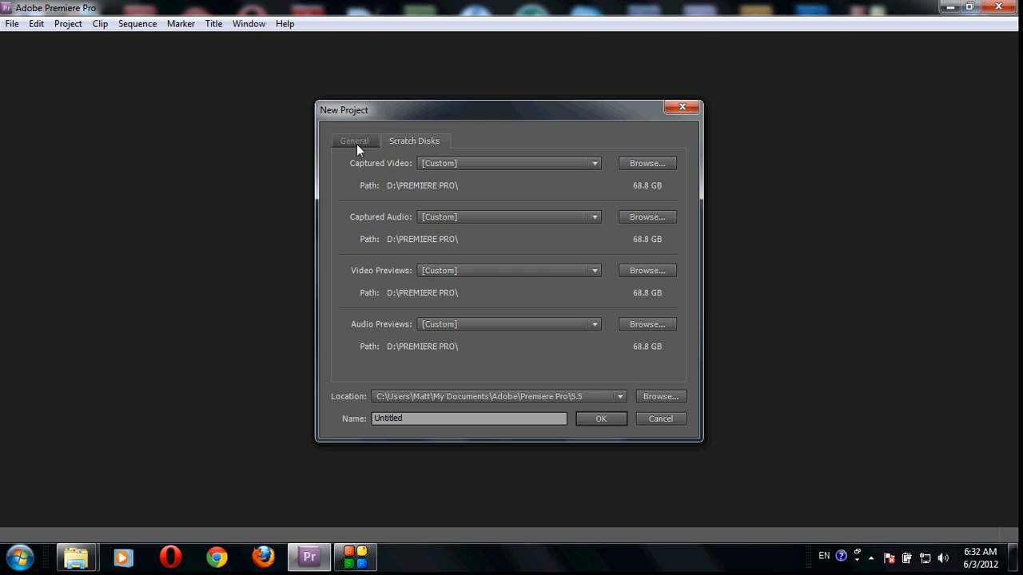
left_click(355, 141)
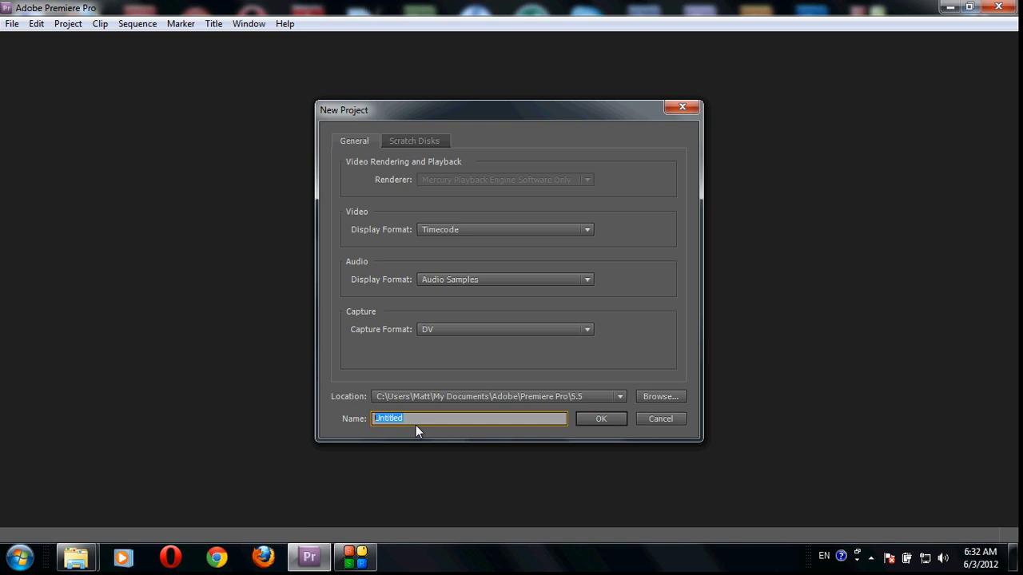
type("omega Washing")
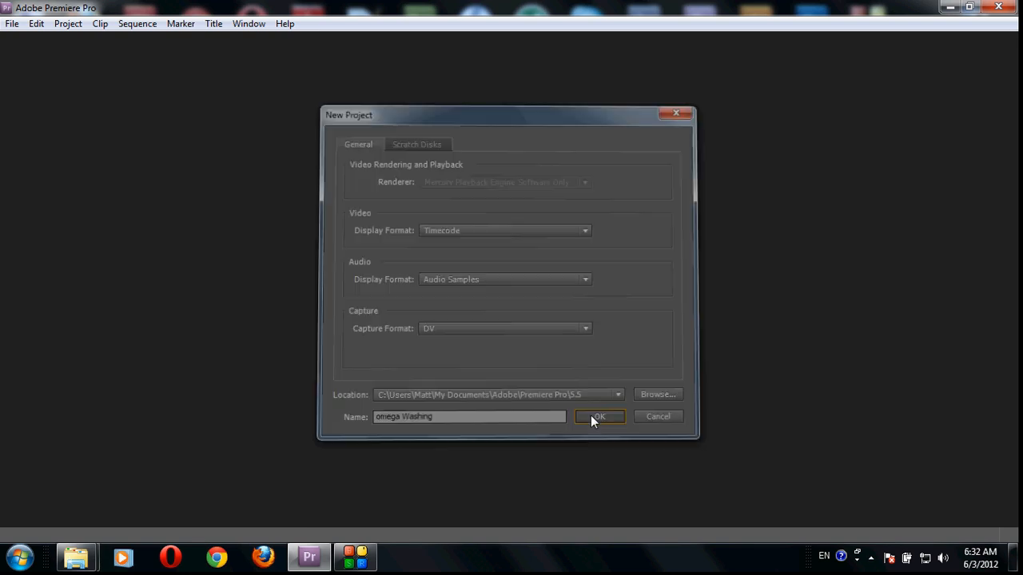
left_click(598, 416)
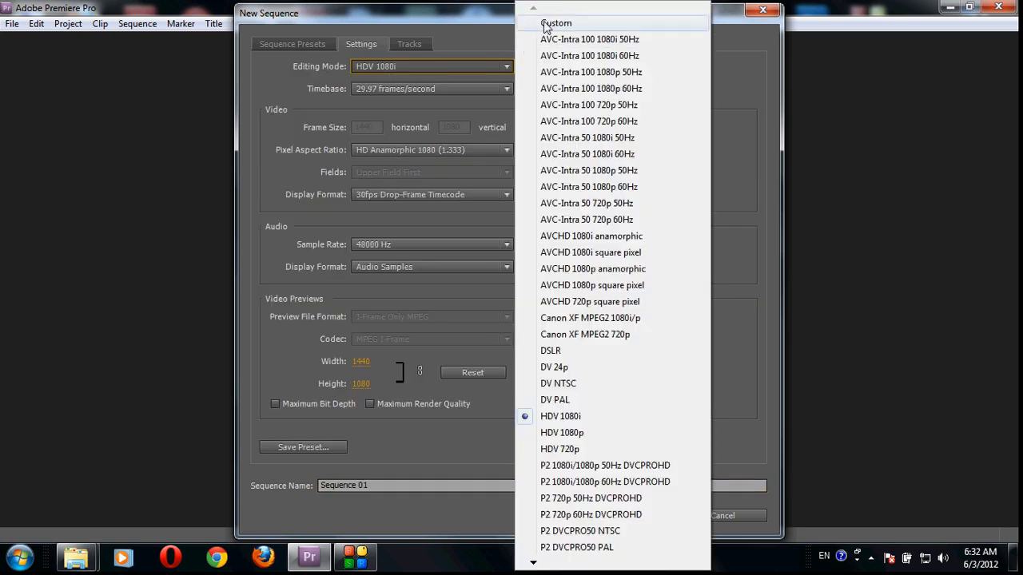
- Set Custom editing mode with 25 fps timebase, 1920 frame width and square pixels
left_click(559, 415)
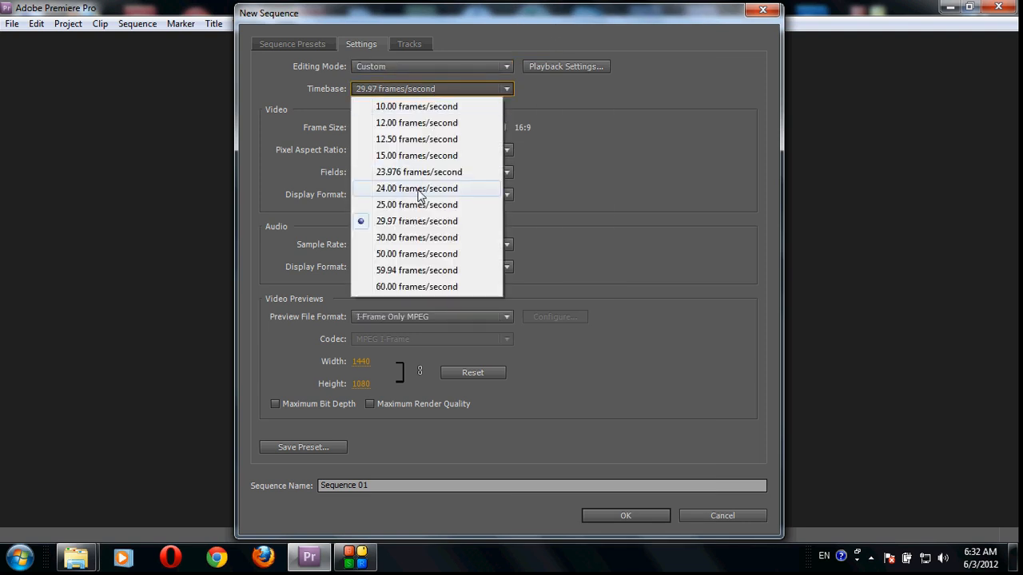
left_click(415, 205)
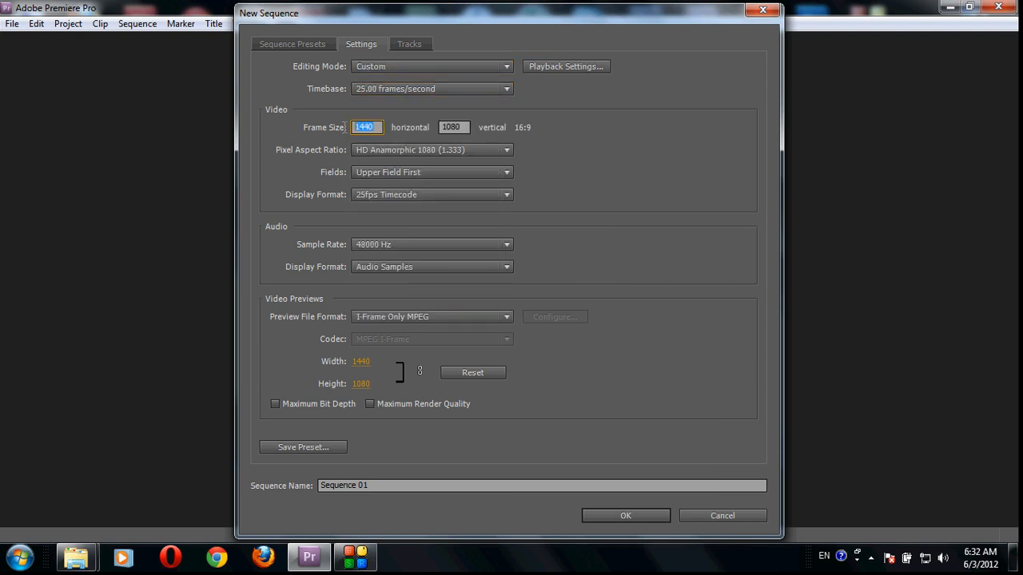
type("1920")
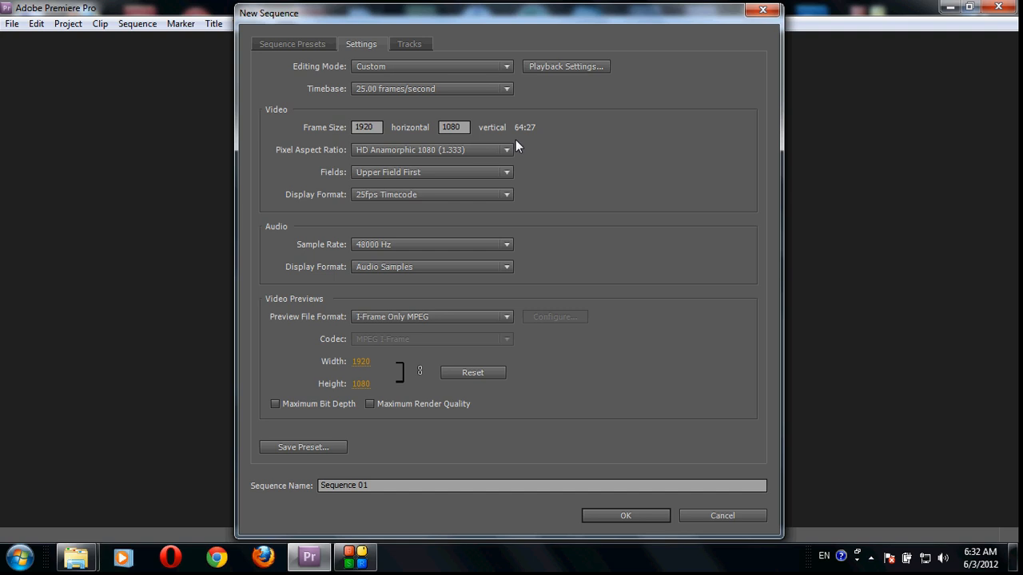
mouse_move(416, 163)
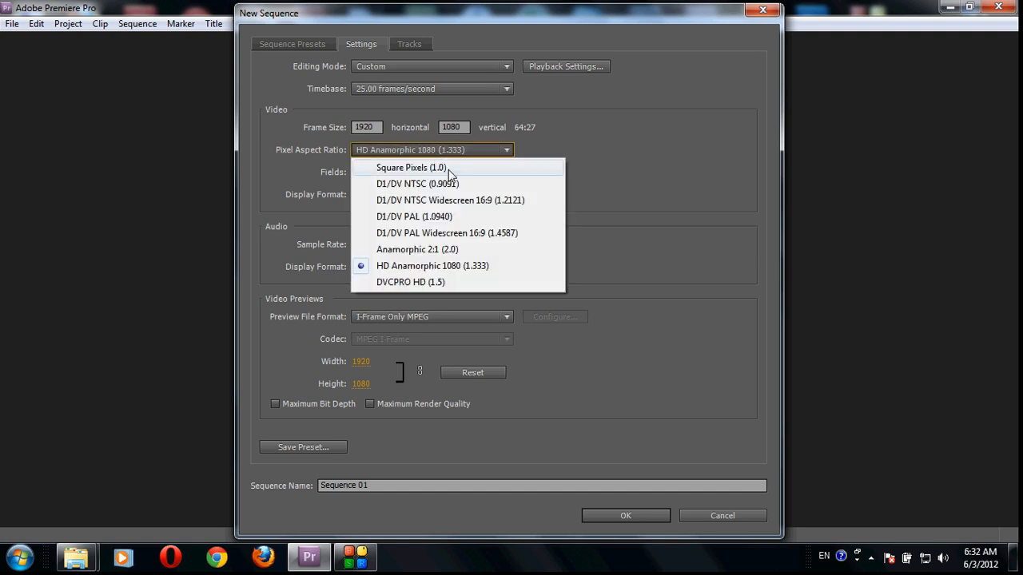
left_click(411, 168)
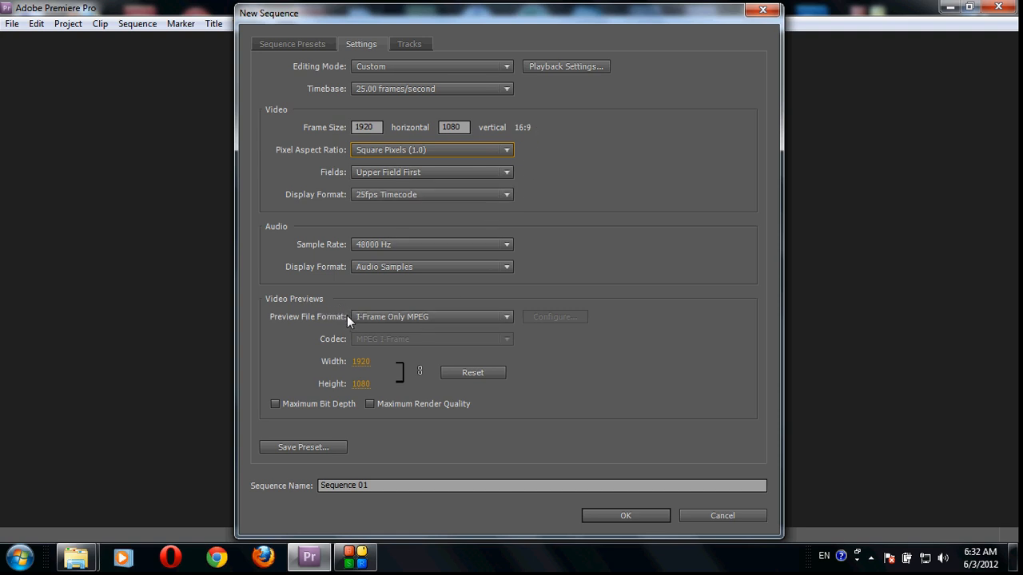
mouse_move(407, 327)
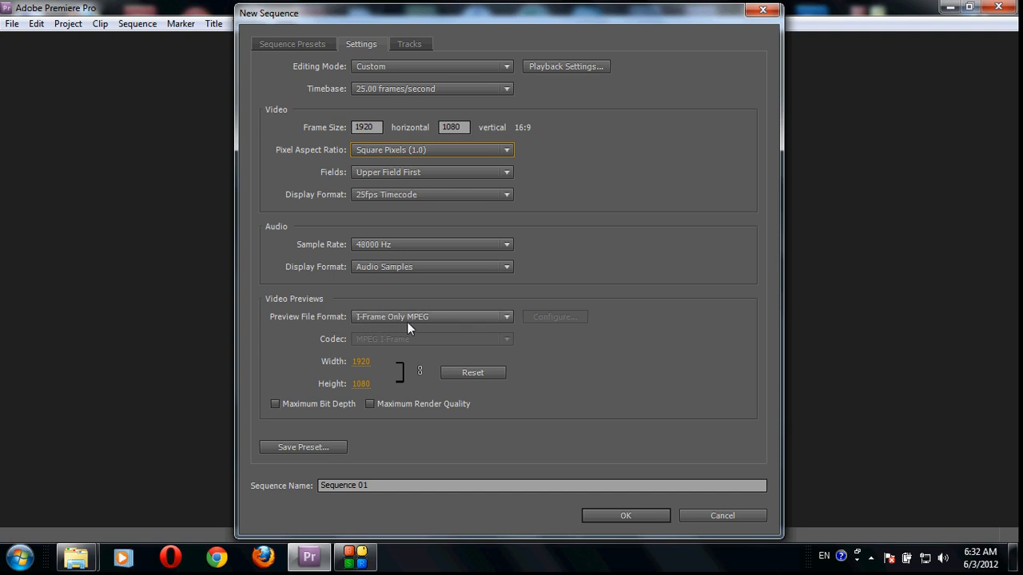
- Set the preview width to 480, giving 480x270 previews
left_click(366, 361)
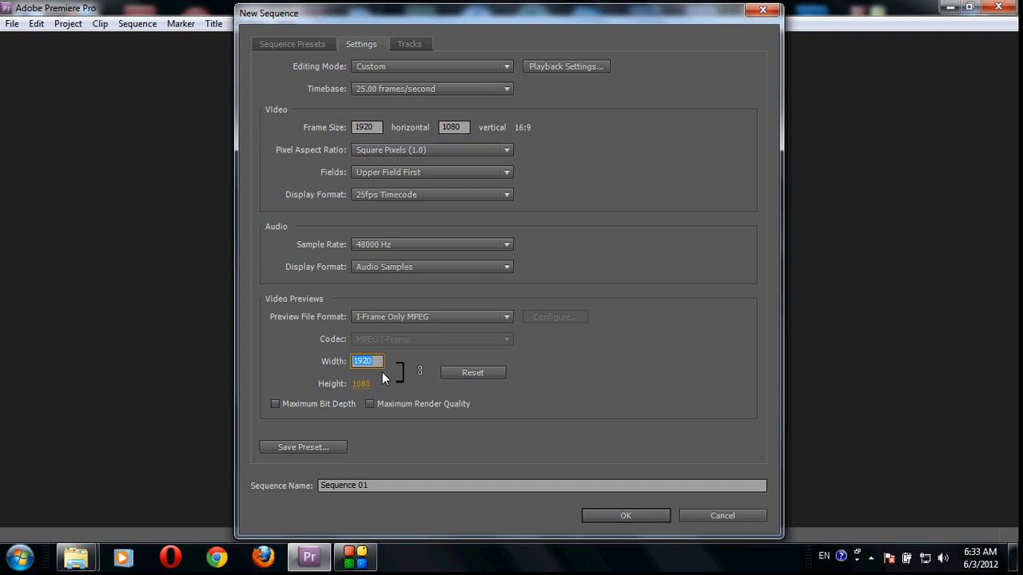
type("480")
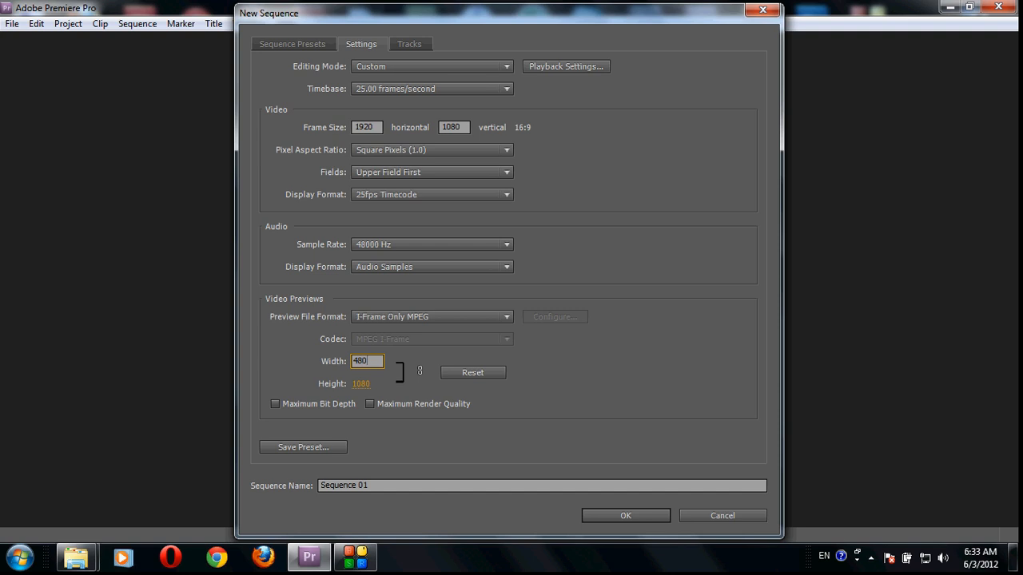
left_click(365, 383)
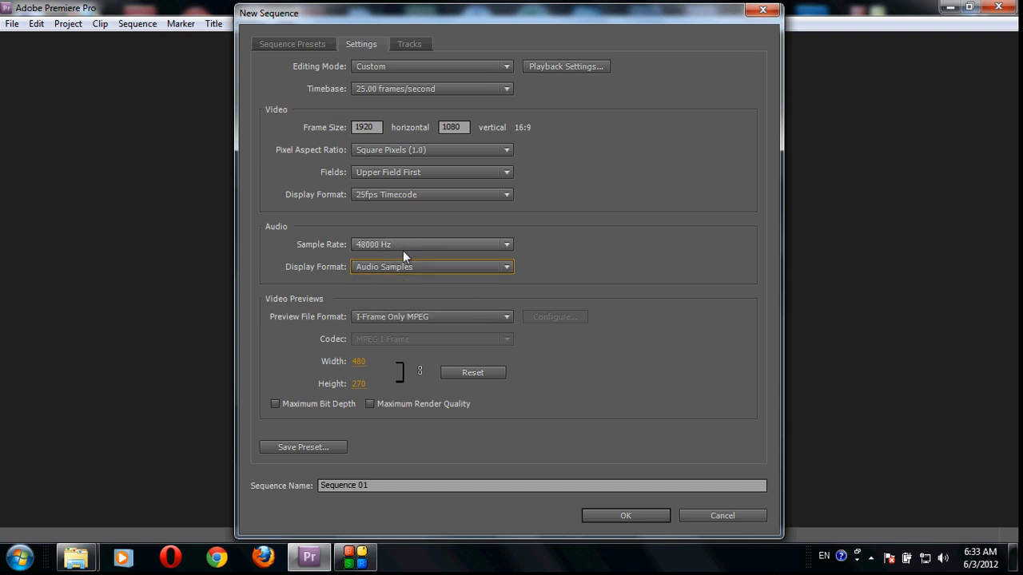
- Name the sequence Omega Car washing and create it with these settings
triple_click(542, 485)
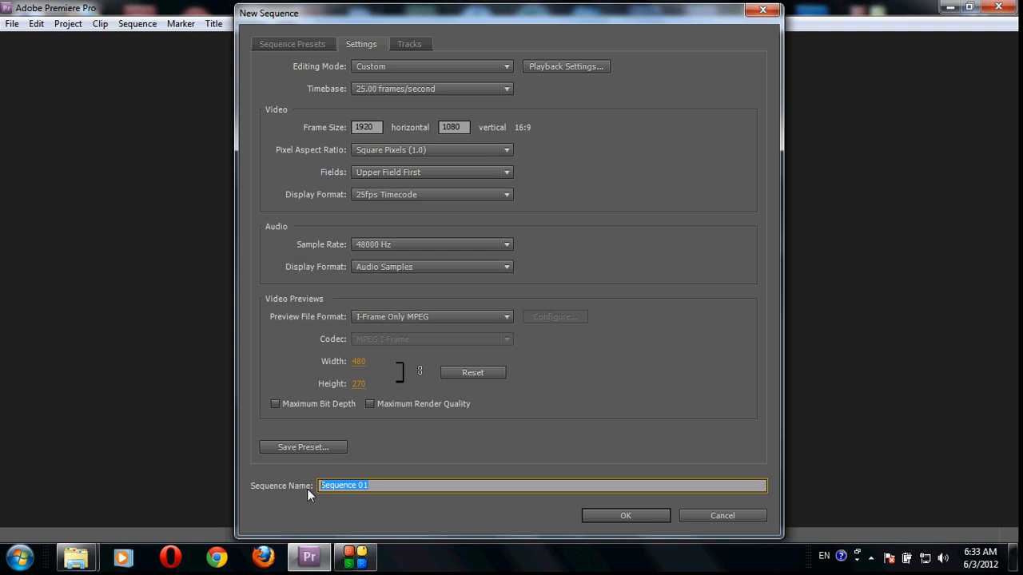
type("Omega Car wawh")
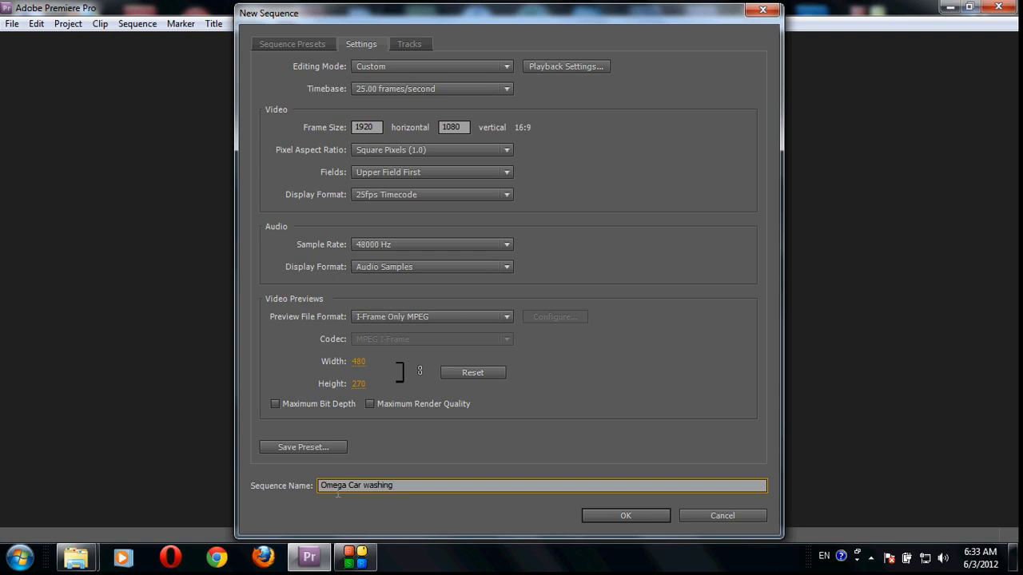
left_click(626, 514)
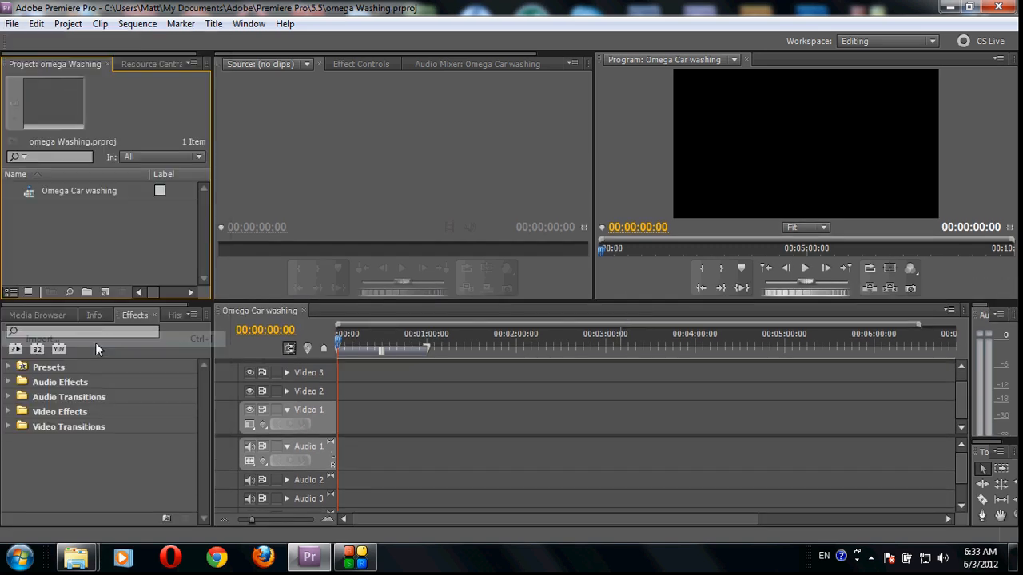
- Import the MOV04C.m2ts clip into the omega Washing project
left_click(12, 24)
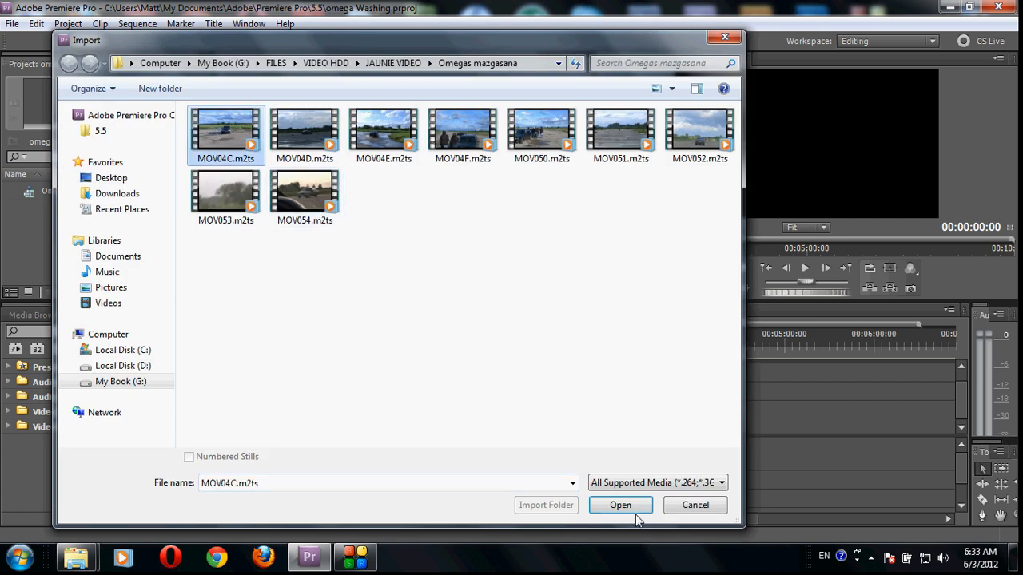
left_click(620, 505)
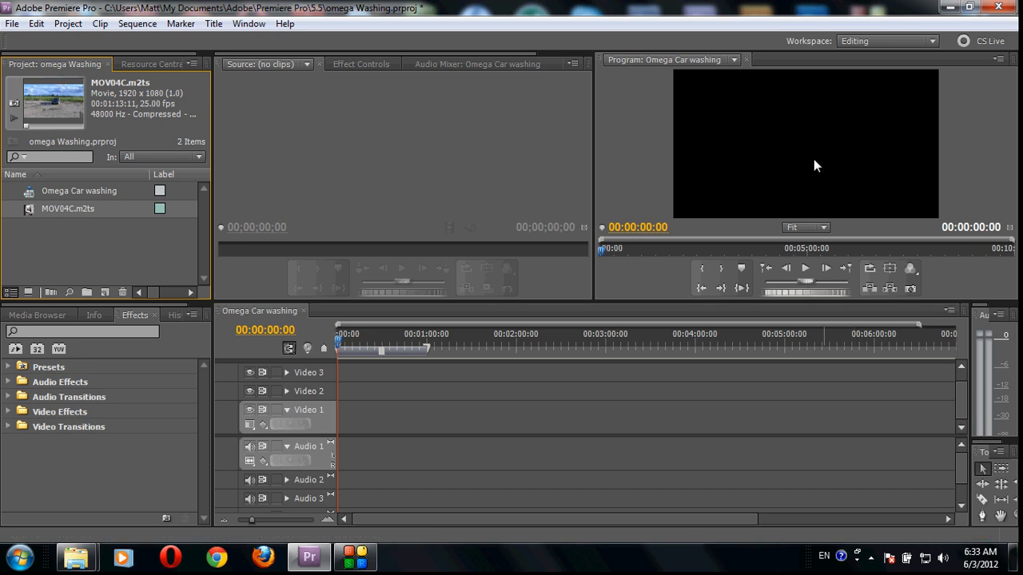
mouse_move(610, 408)
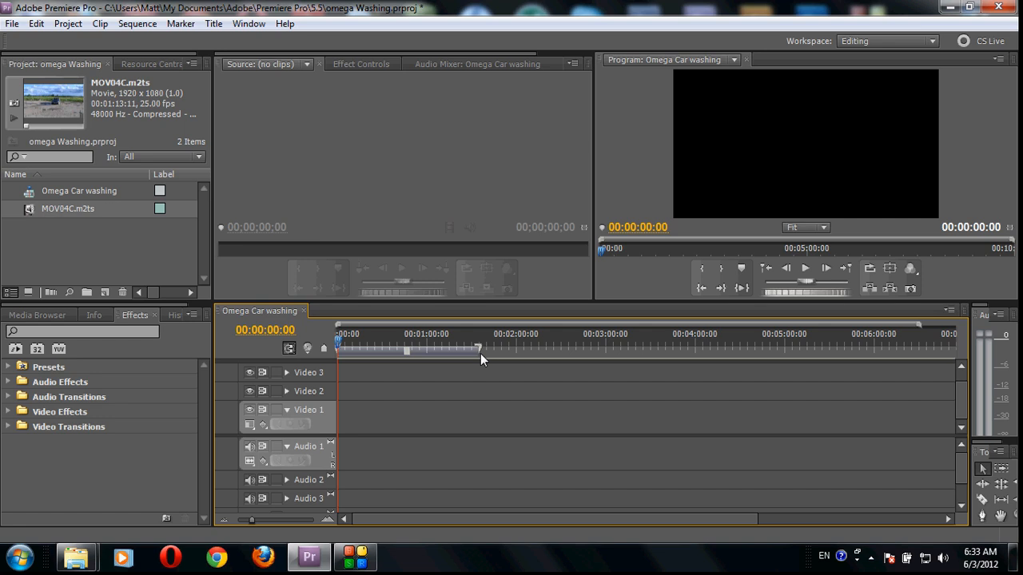
left_click(511, 349)
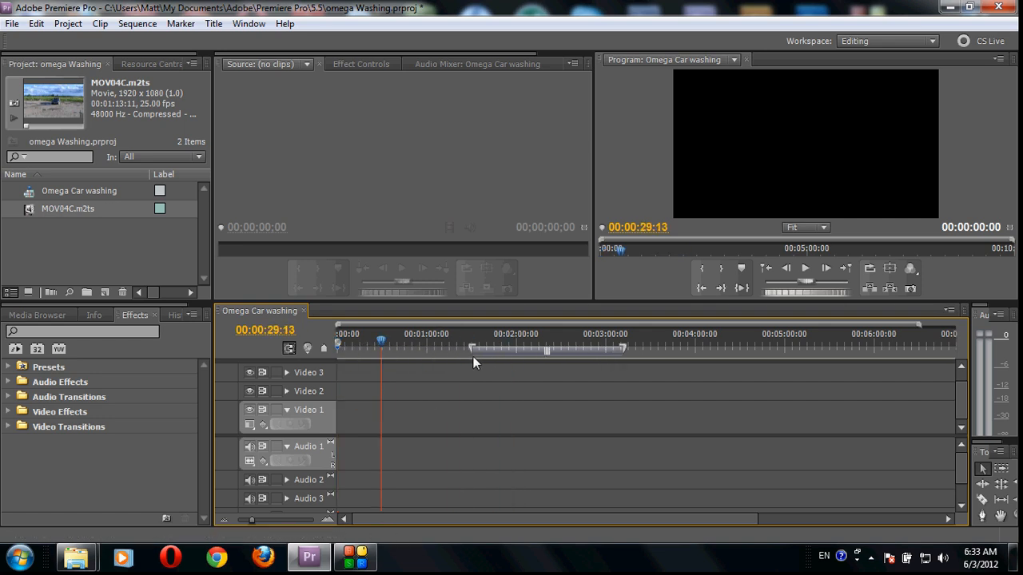
mouse_move(350, 405)
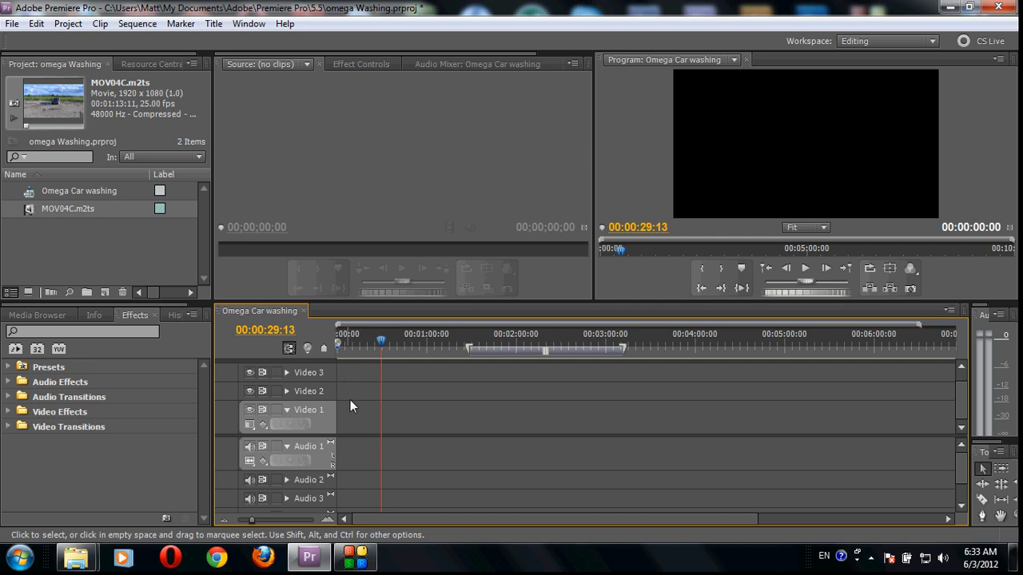
mouse_move(915, 417)
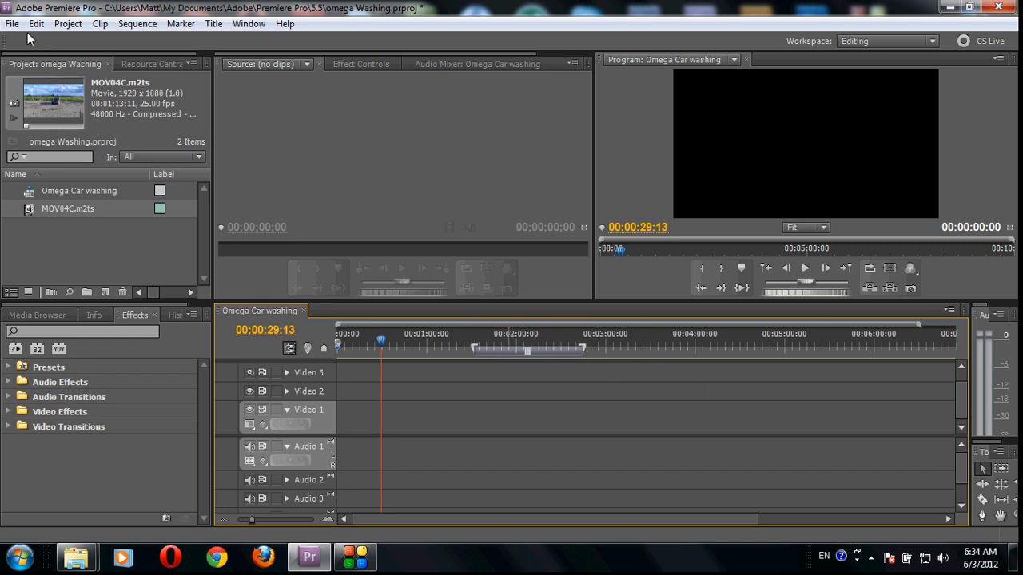
left_click(12, 24)
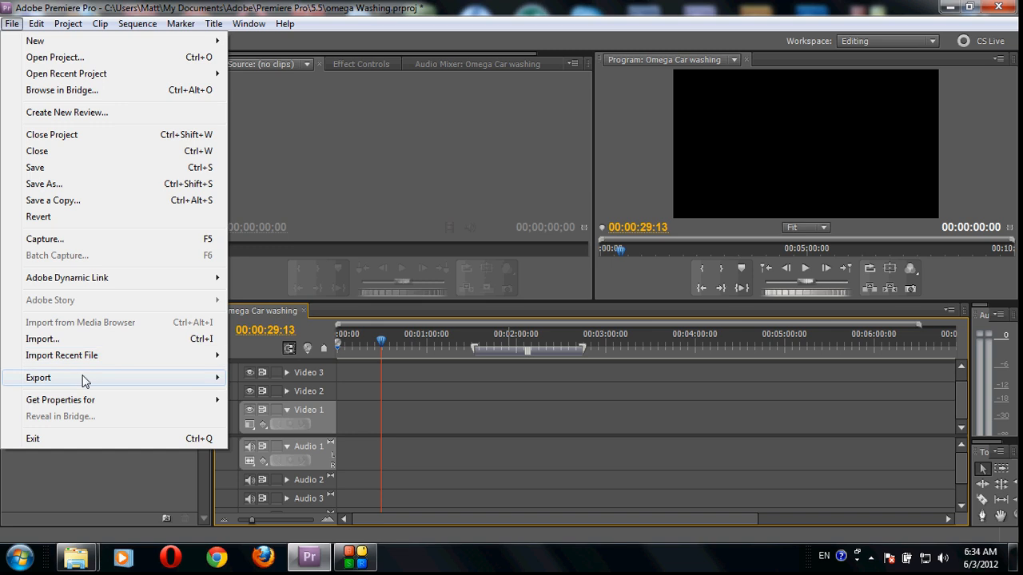
left_click(38, 377)
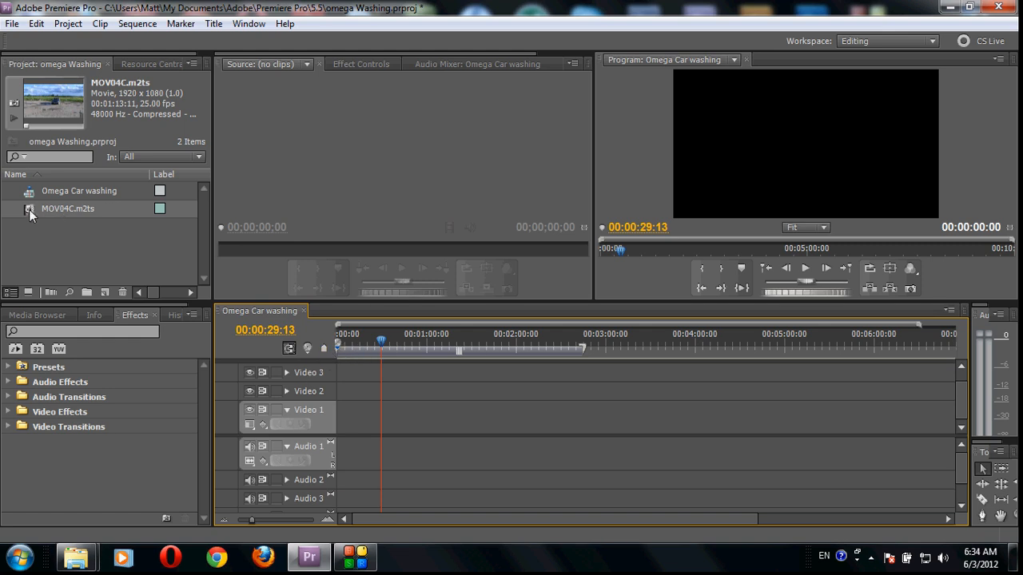
- Load MOV04C.m2ts in the Source monitor and mark a roughly six-second portion
double_click(67, 208)
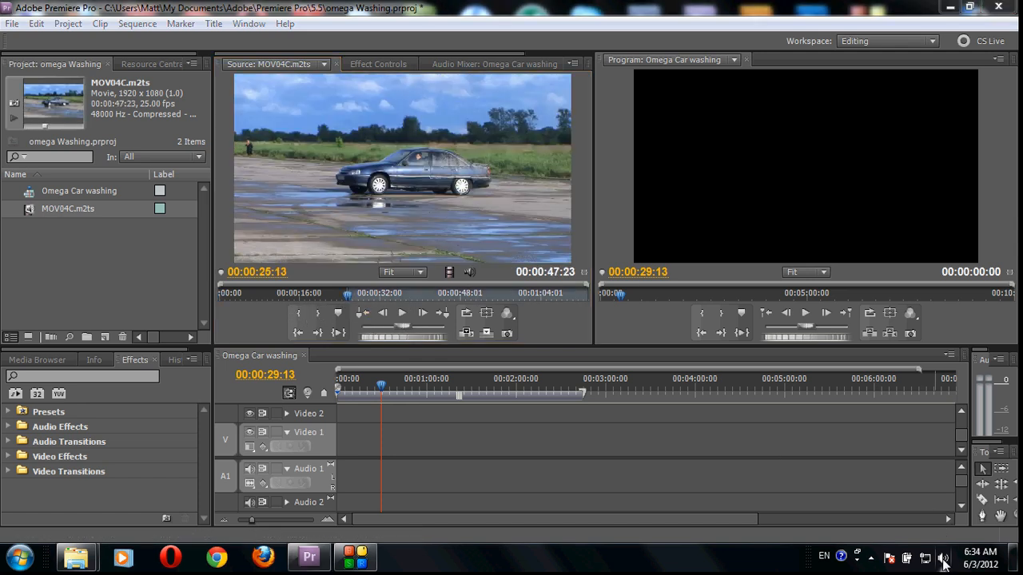
left_click(943, 556)
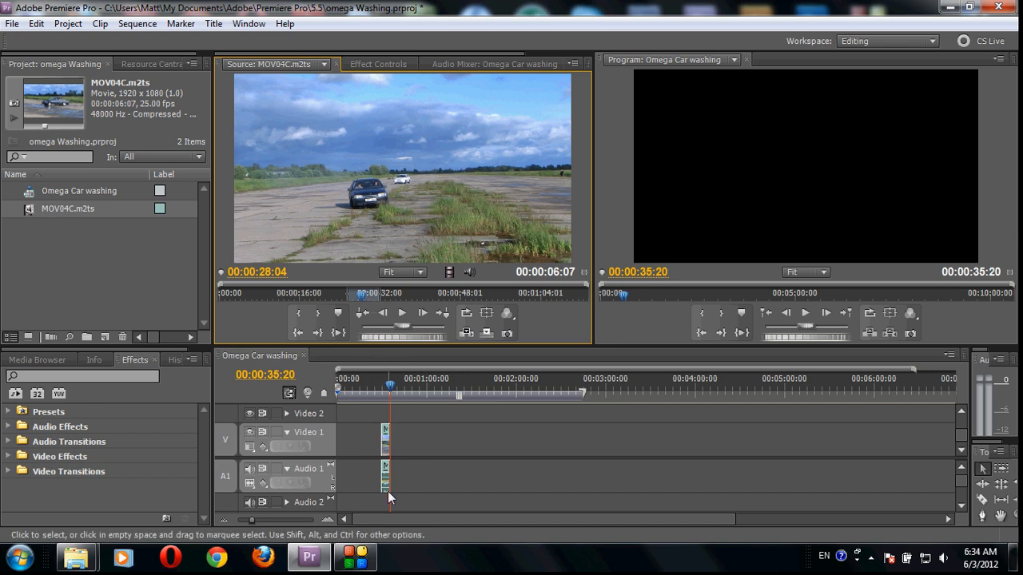
left_click(386, 444)
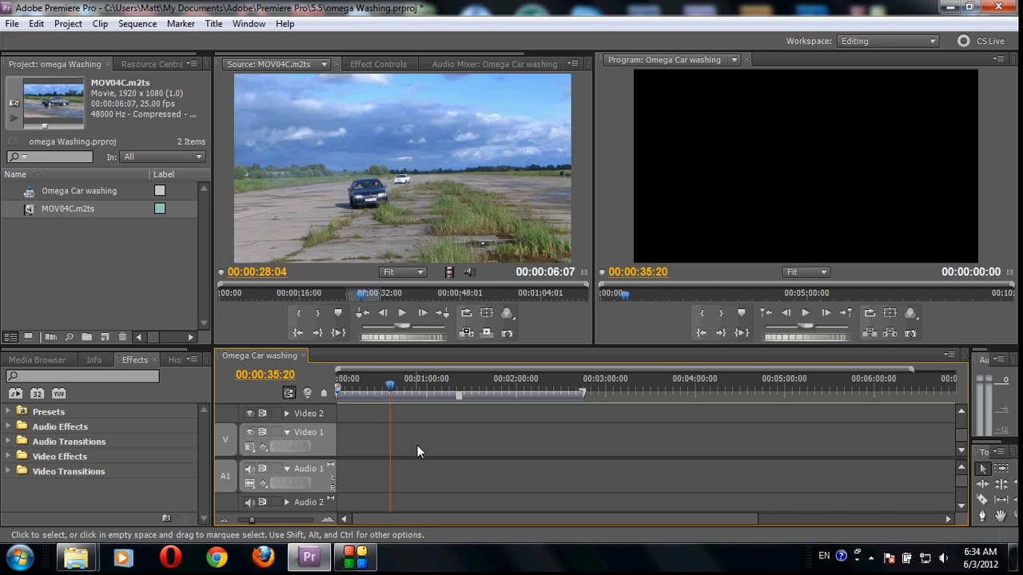
mouse_move(399, 259)
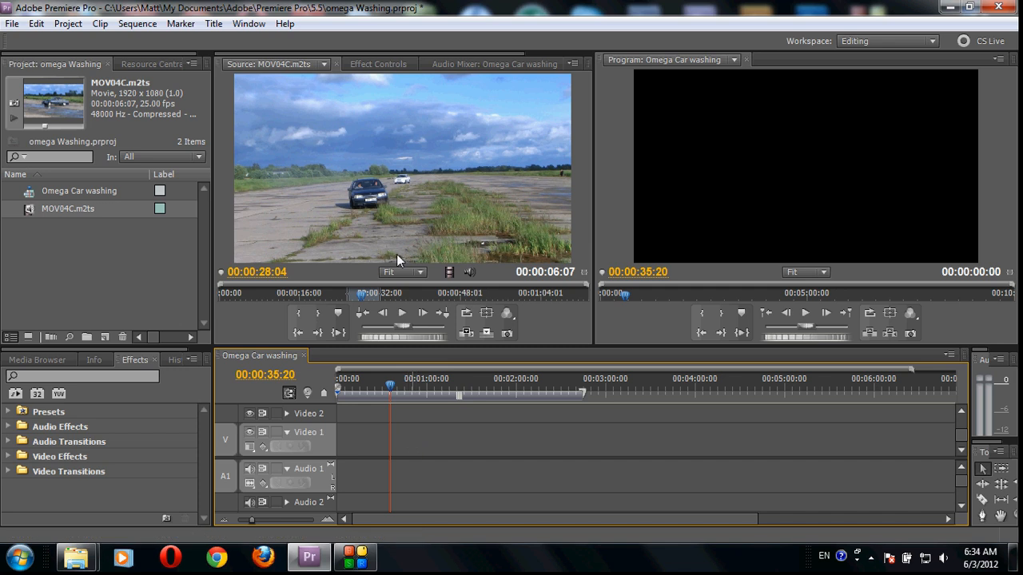
mouse_move(486, 272)
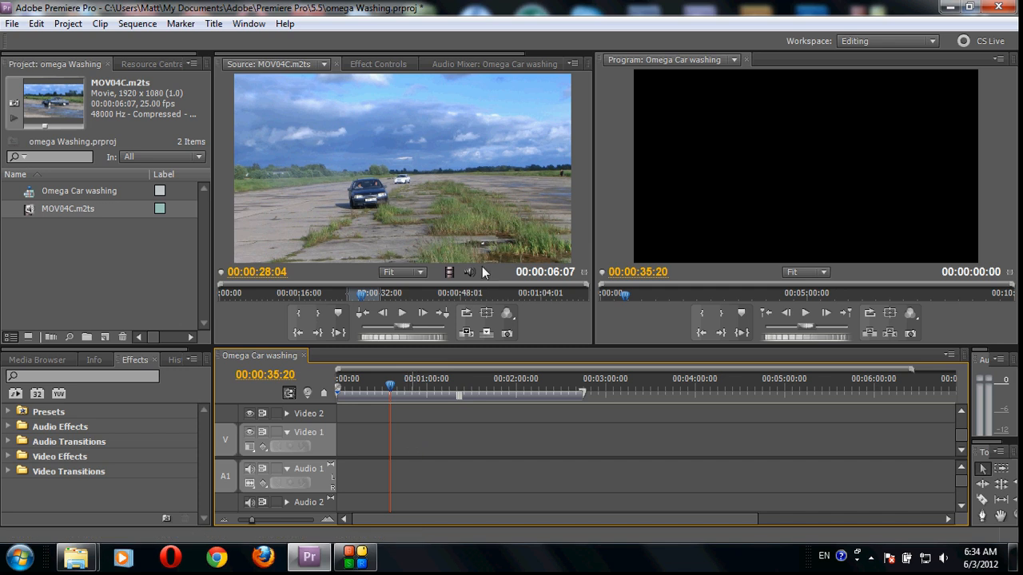
mouse_move(569, 319)
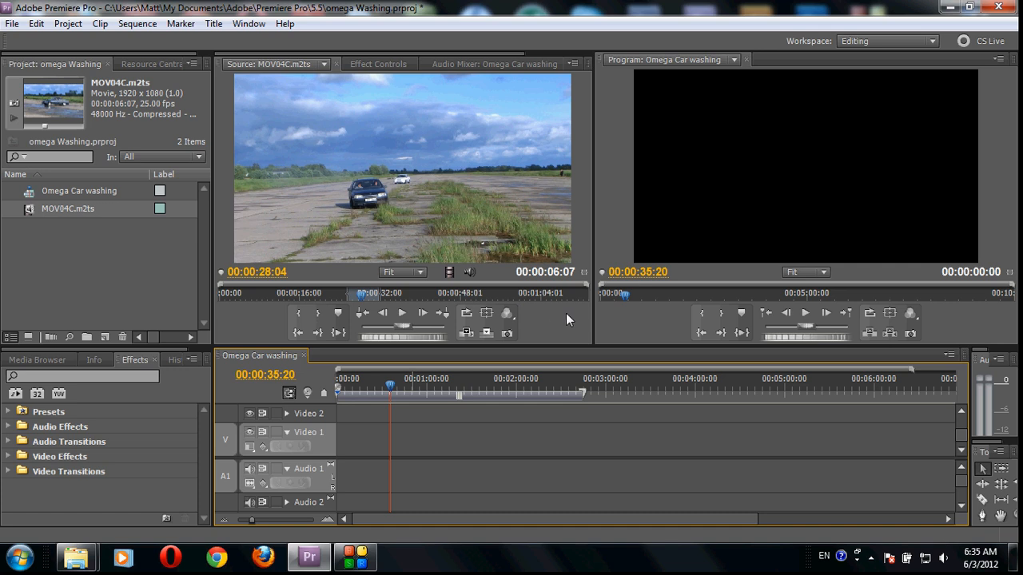
mouse_move(511, 360)
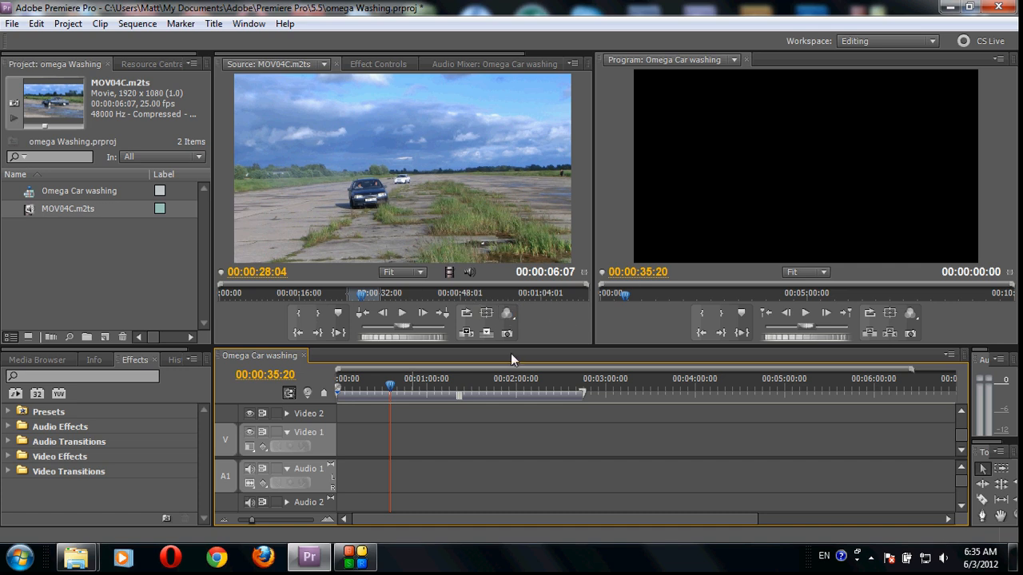